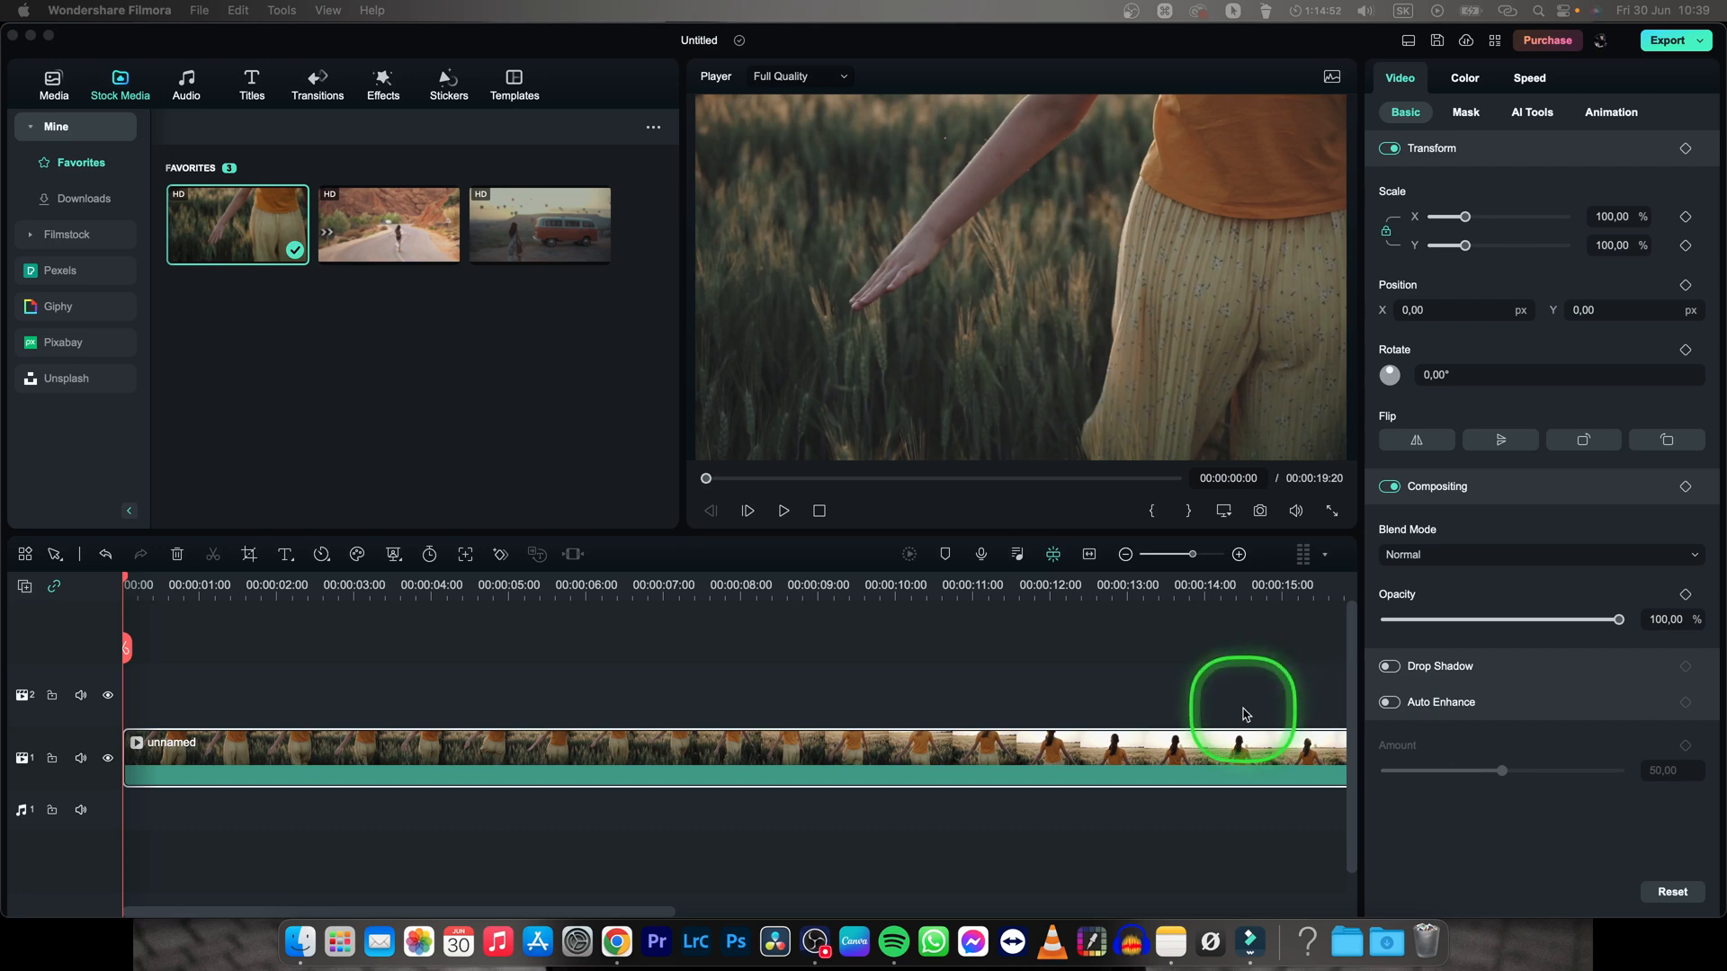
{"action": "mouse_move", "coordinate": [908, 667]}
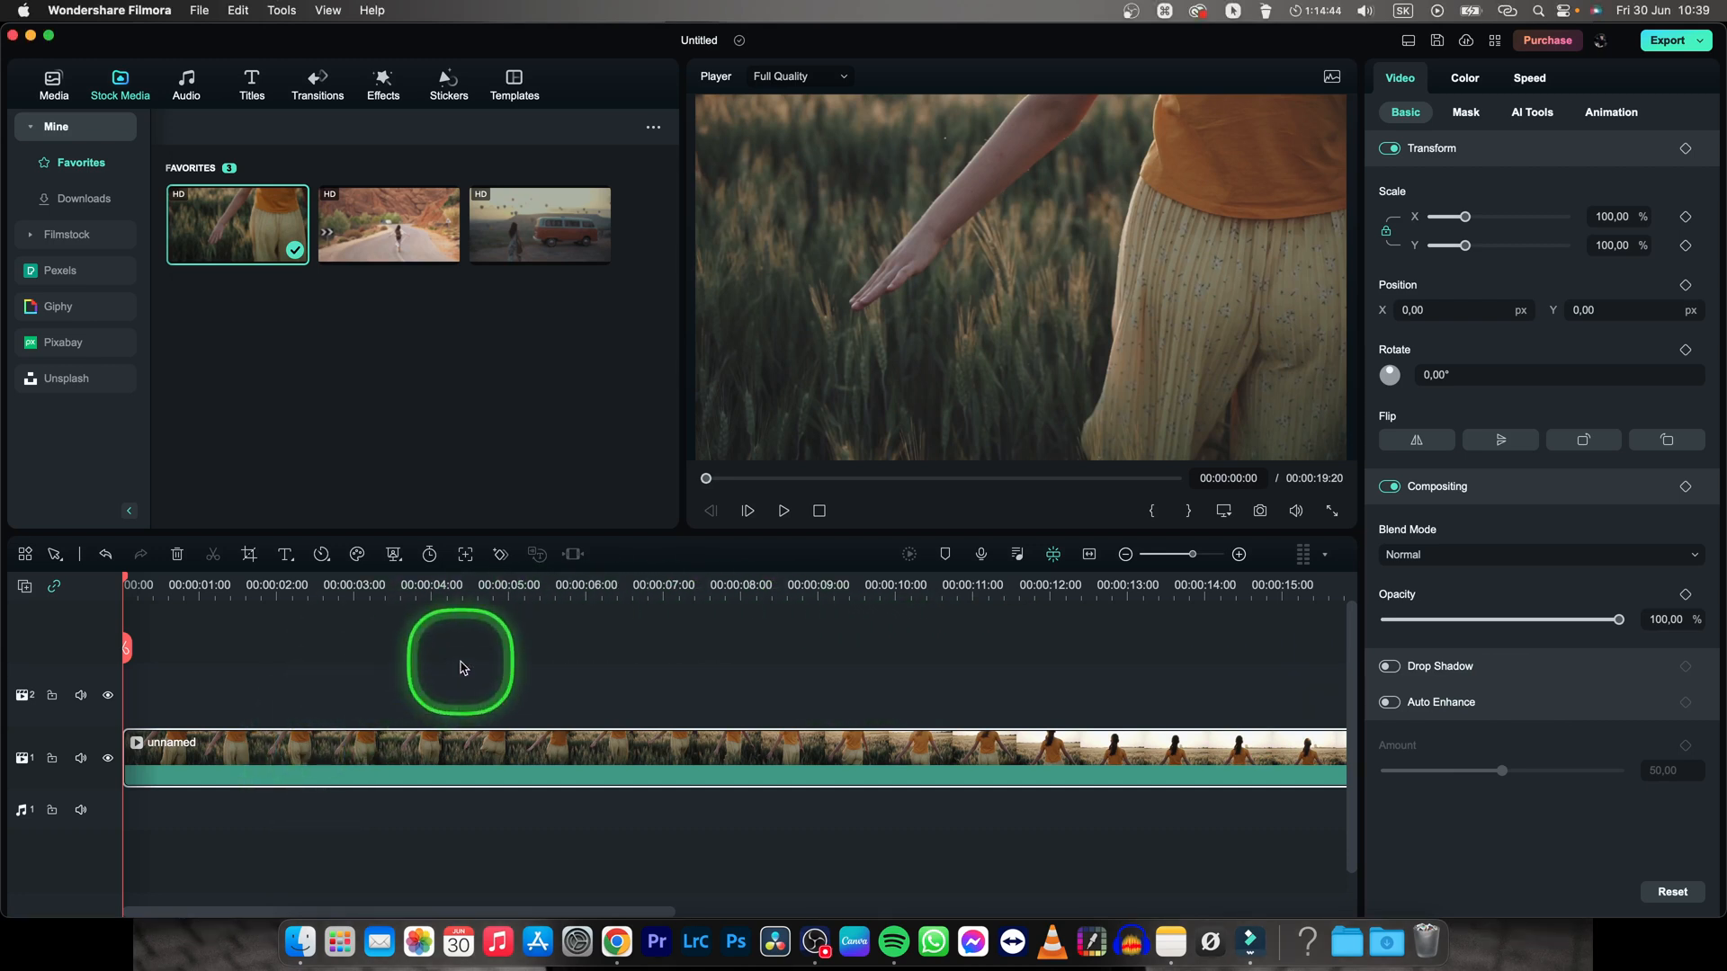
Play the clip briefly, then change the project frame rate from 30 to 60 fps in Project Settings
{"action": "key", "text": "space"}
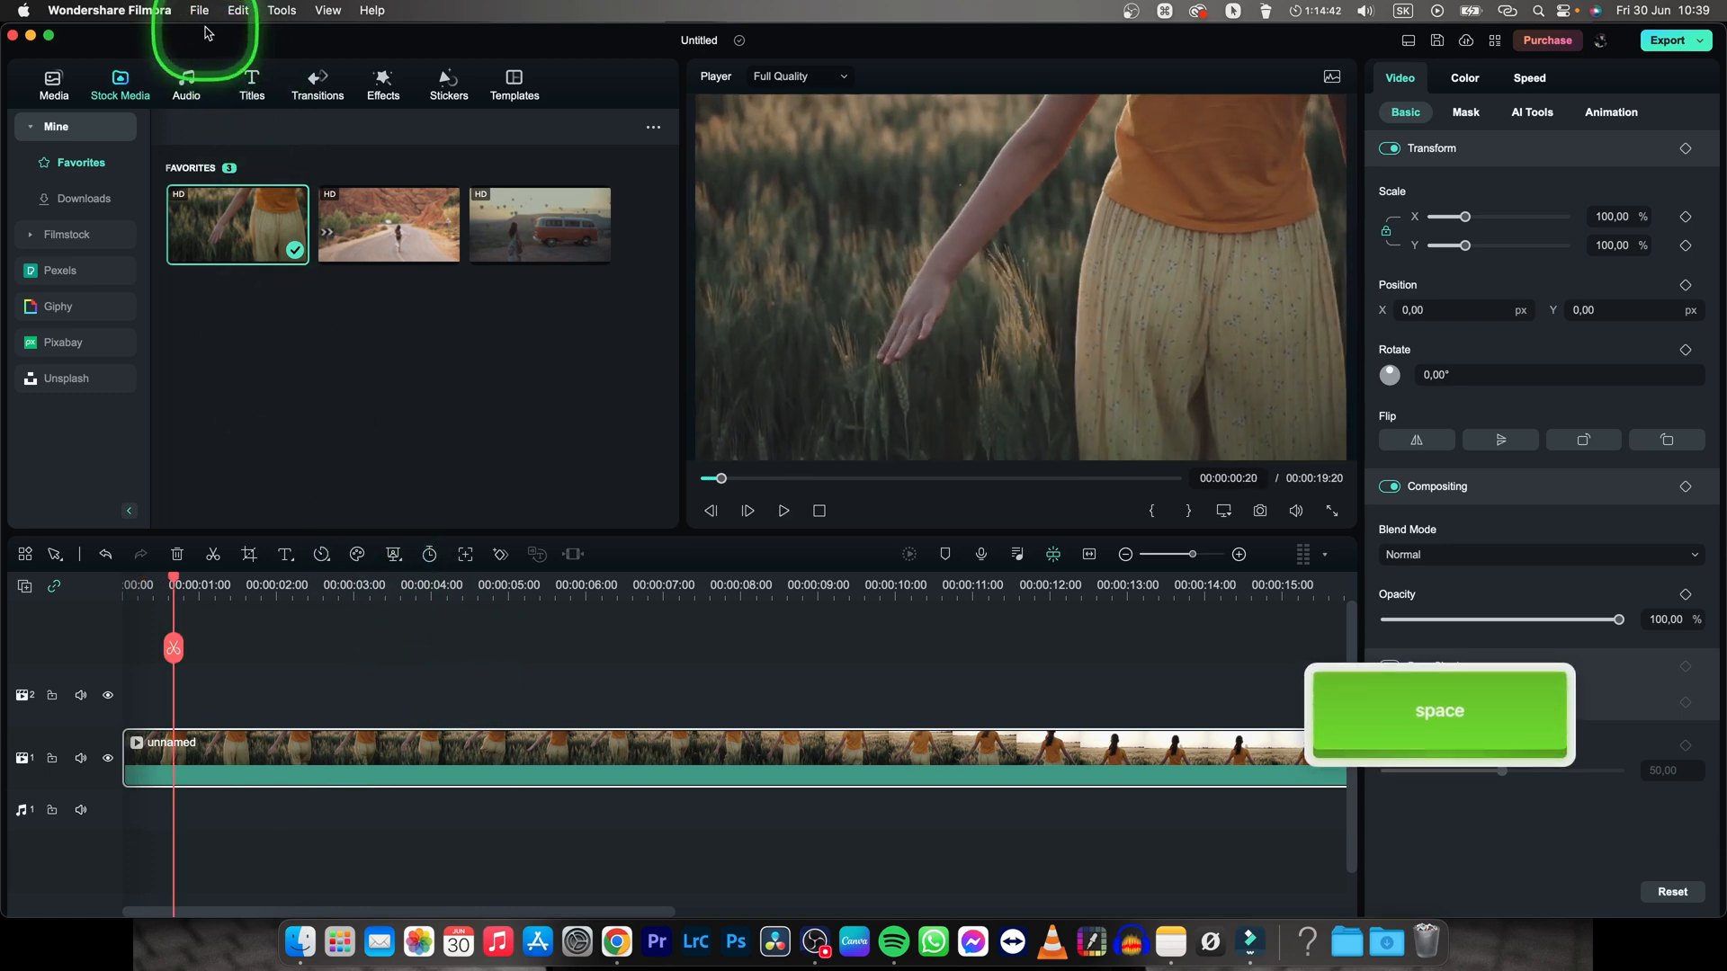
{"action": "left_click", "coordinate": [196, 10]}
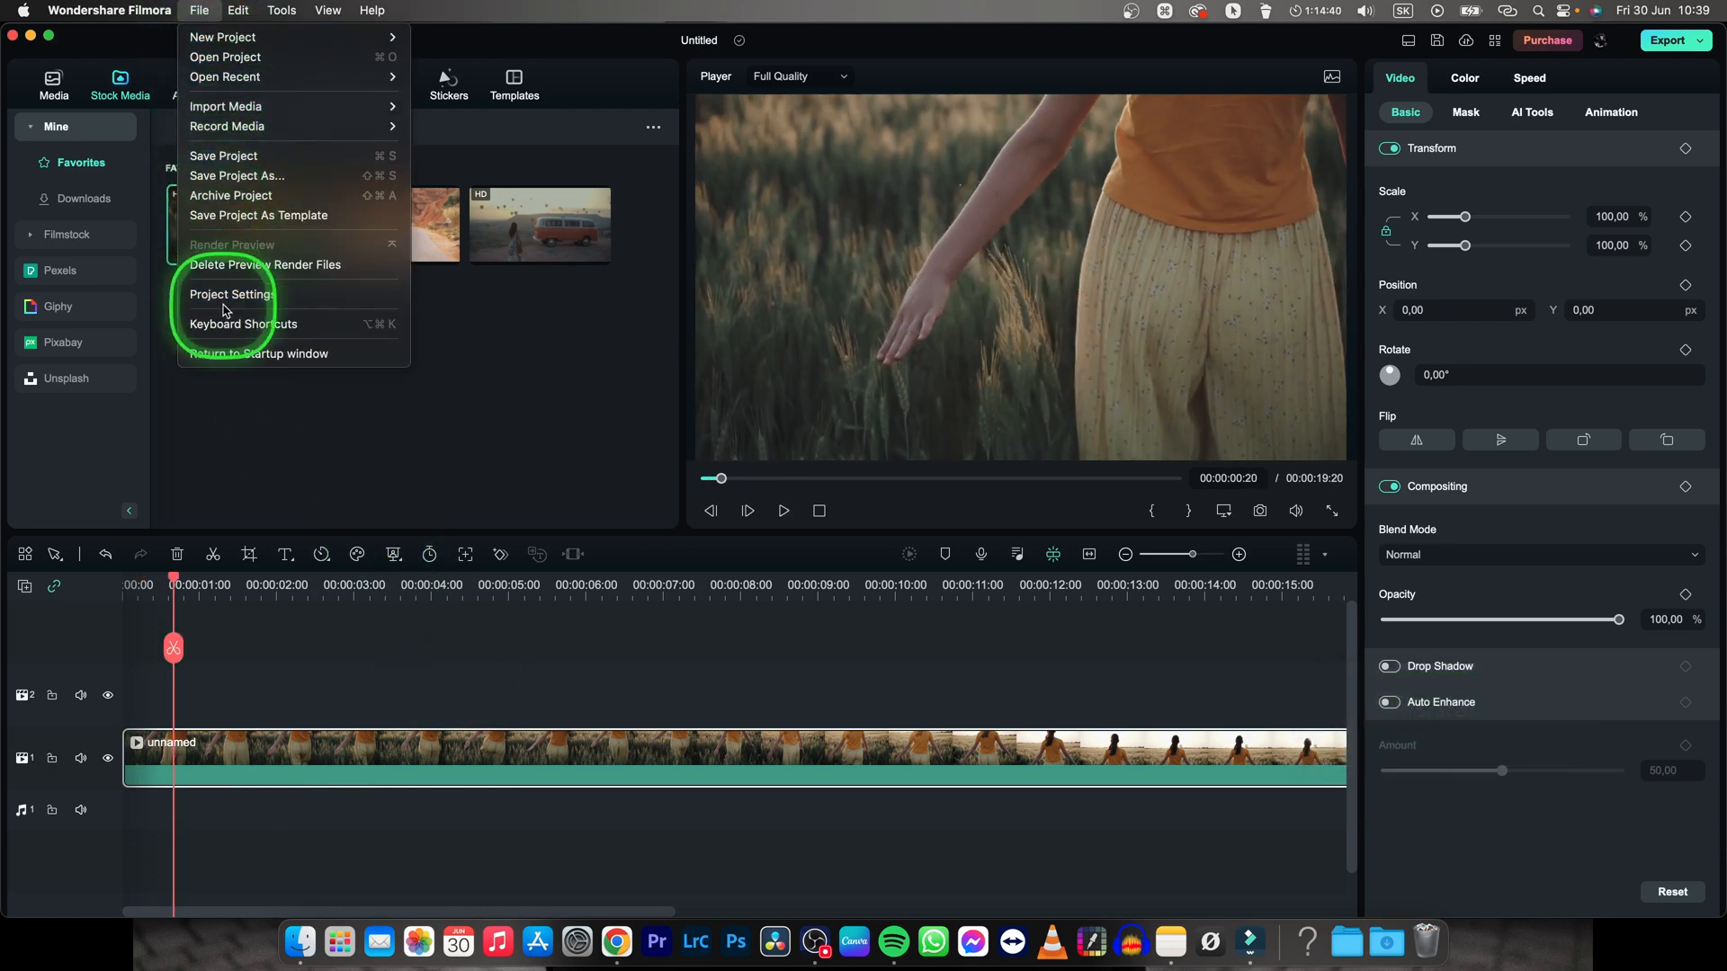
{"action": "left_click", "coordinate": [230, 294]}
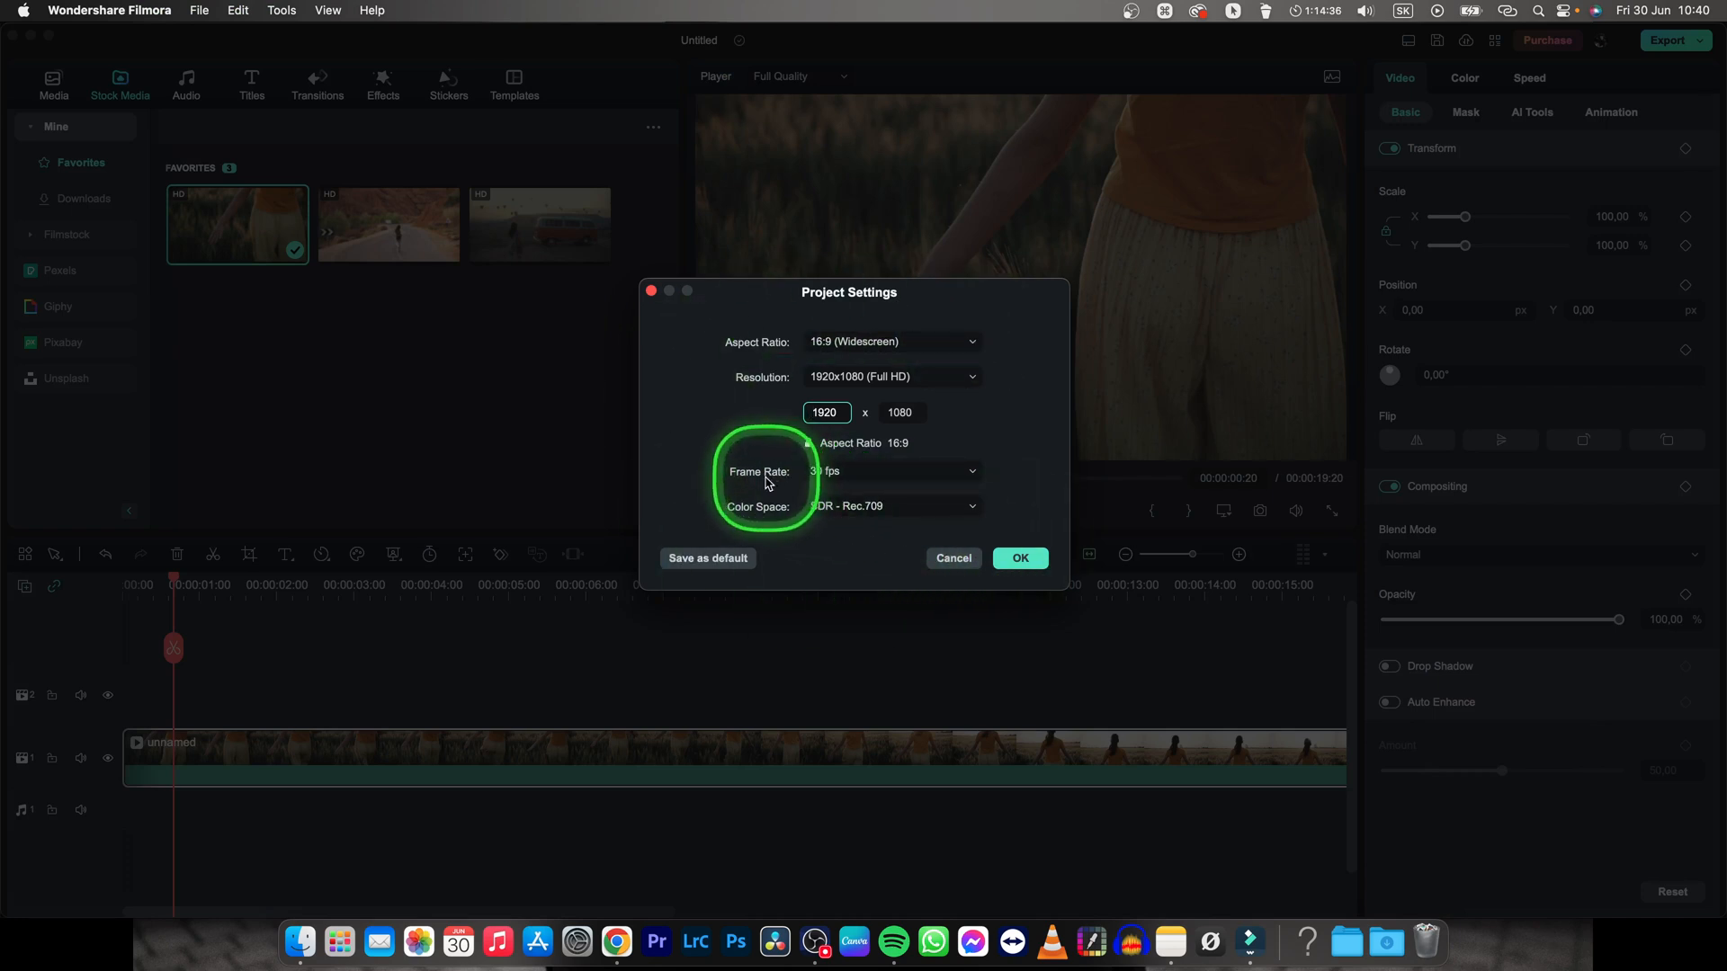
{"action": "left_click", "coordinate": [892, 472]}
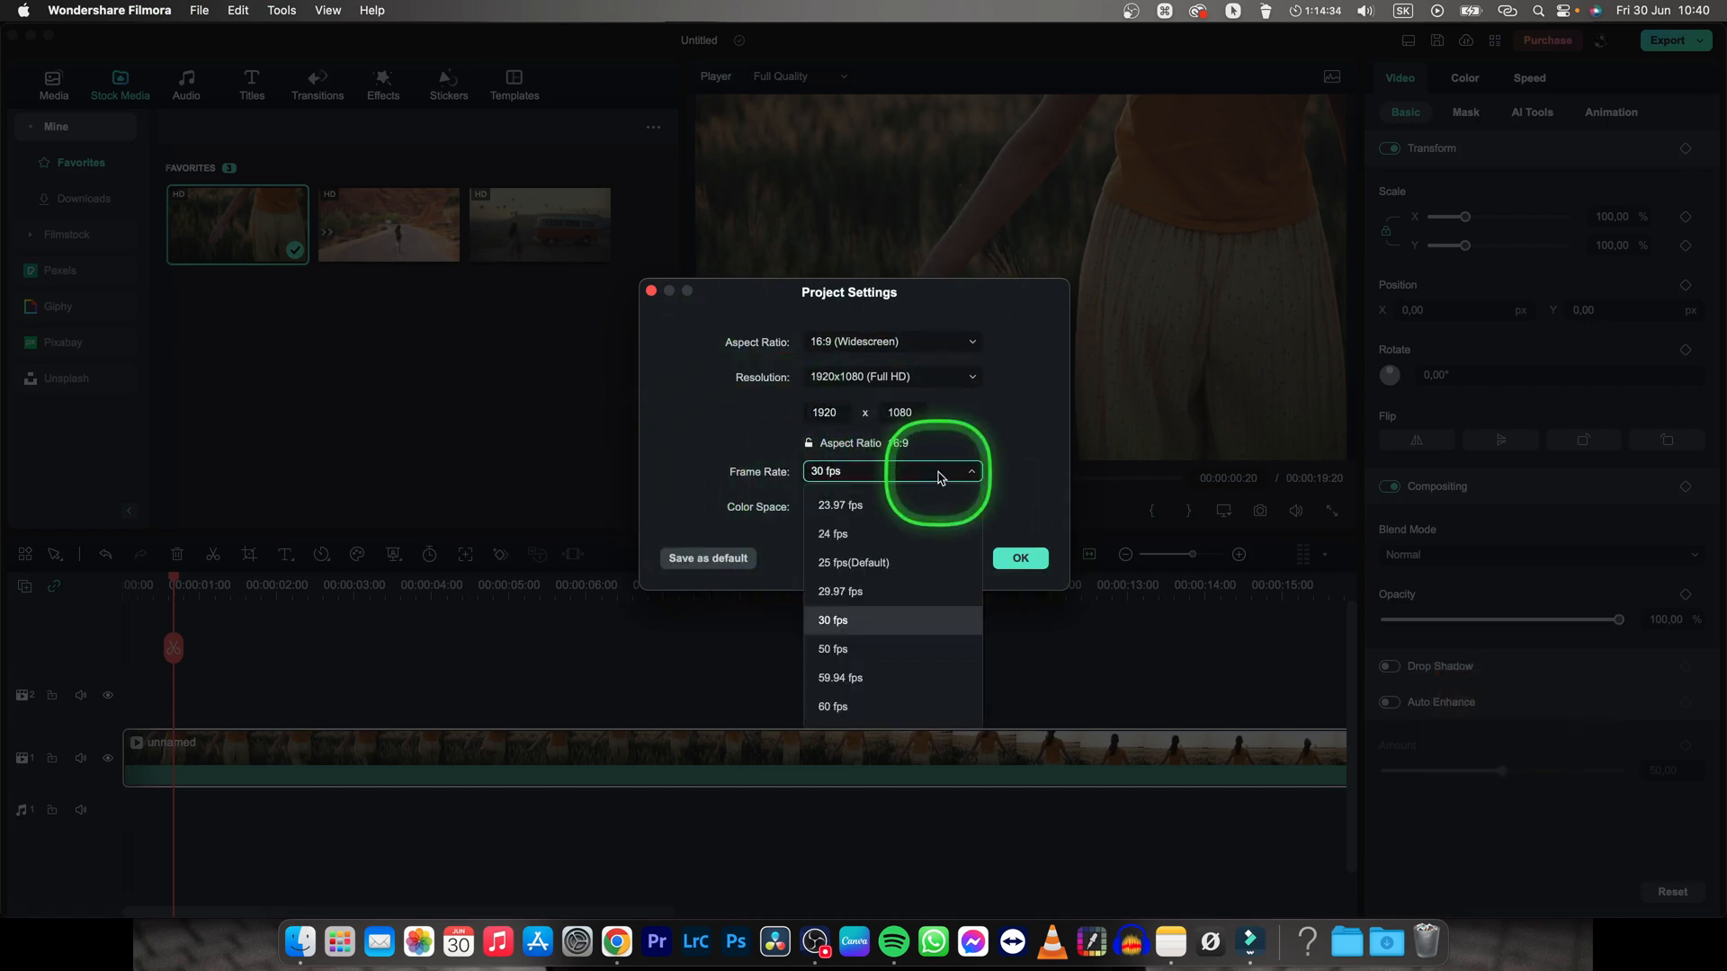
{"action": "mouse_move", "coordinate": [886, 703]}
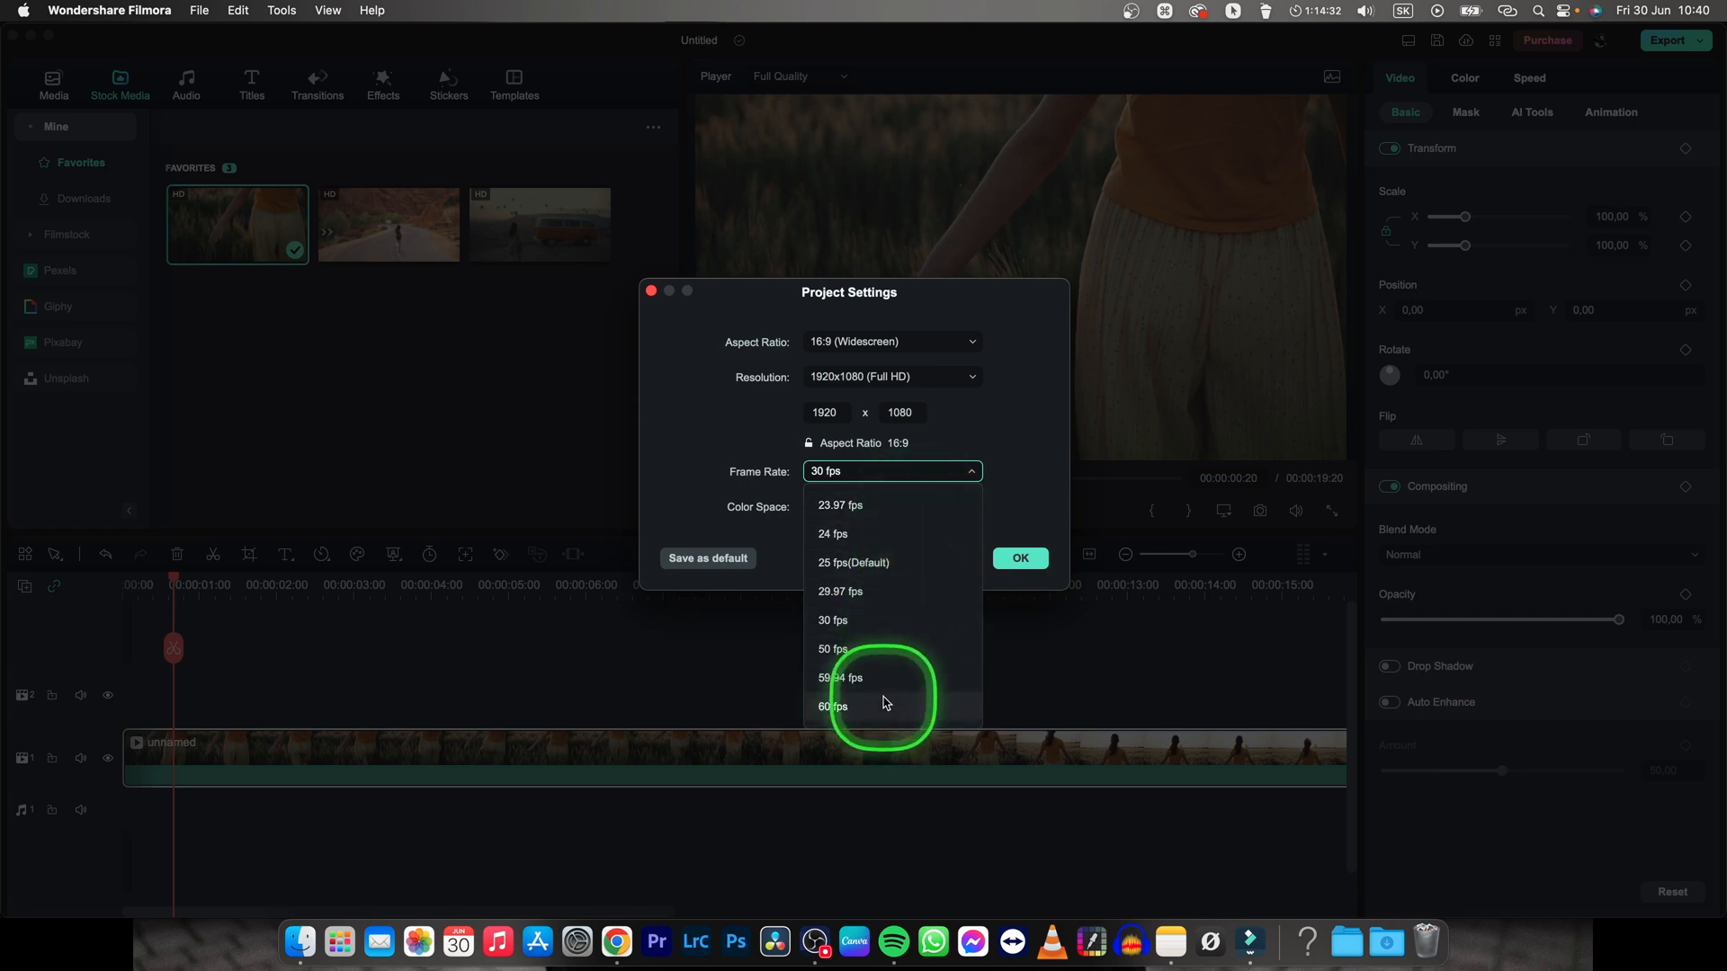
{"action": "left_click", "coordinate": [833, 706]}
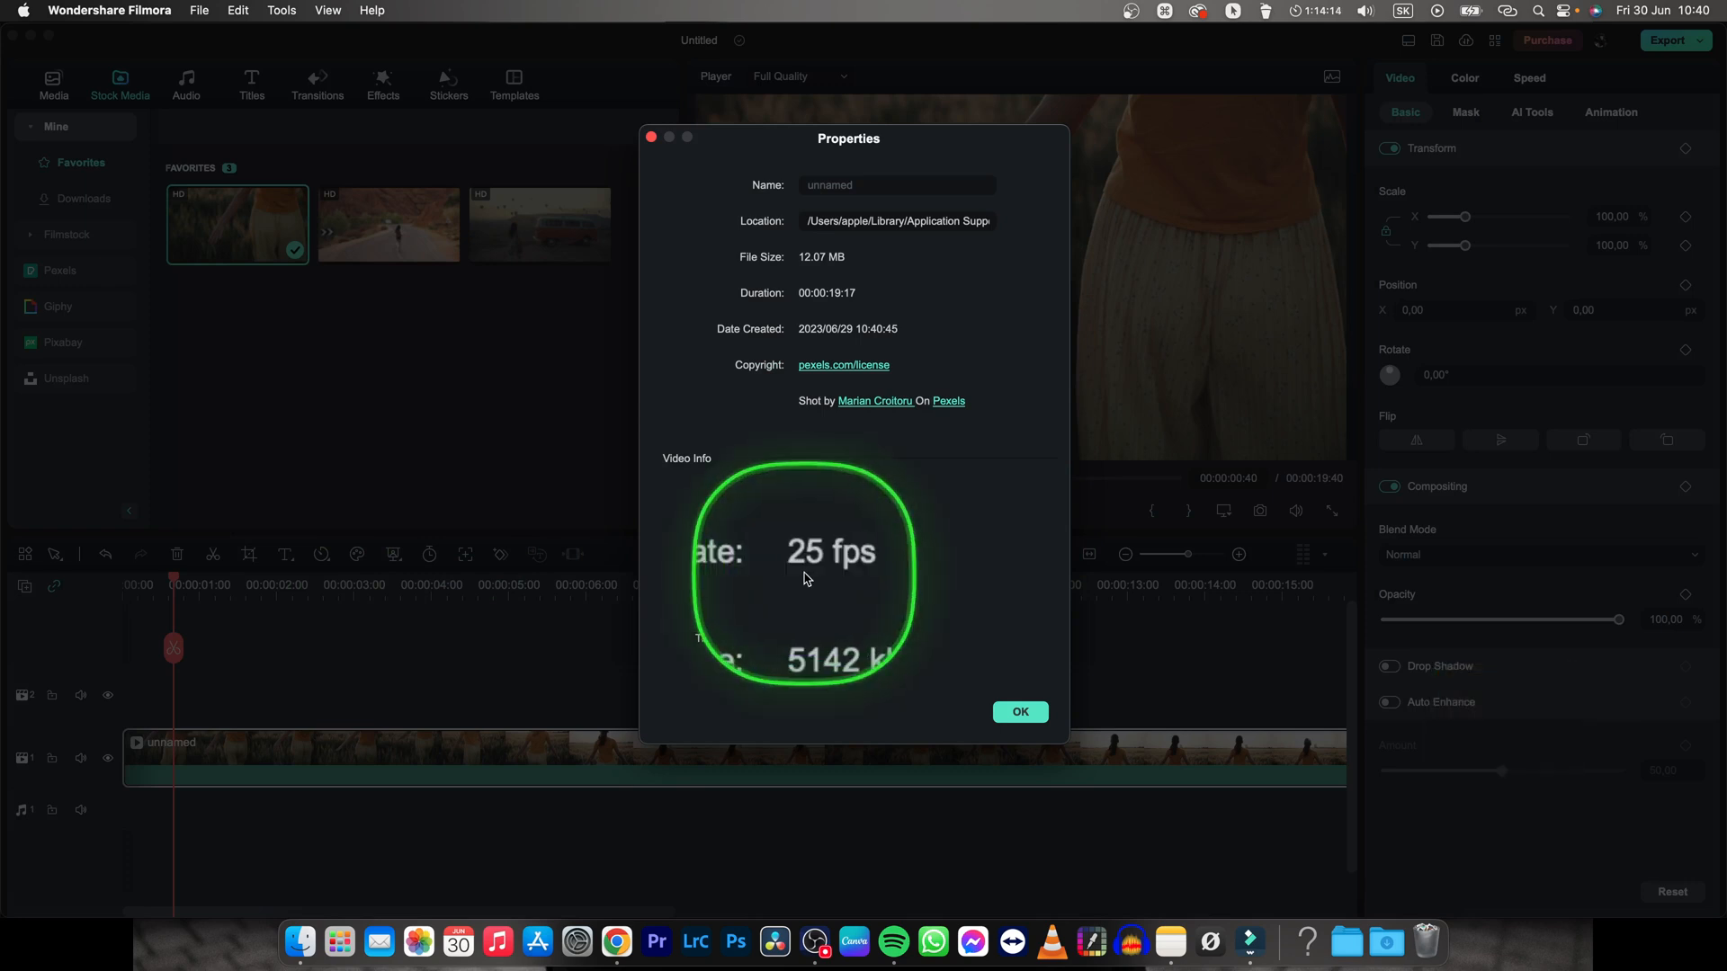
Close the clip's Properties window after confirming its 25 fps frame rate
{"action": "left_click", "coordinate": [1020, 712]}
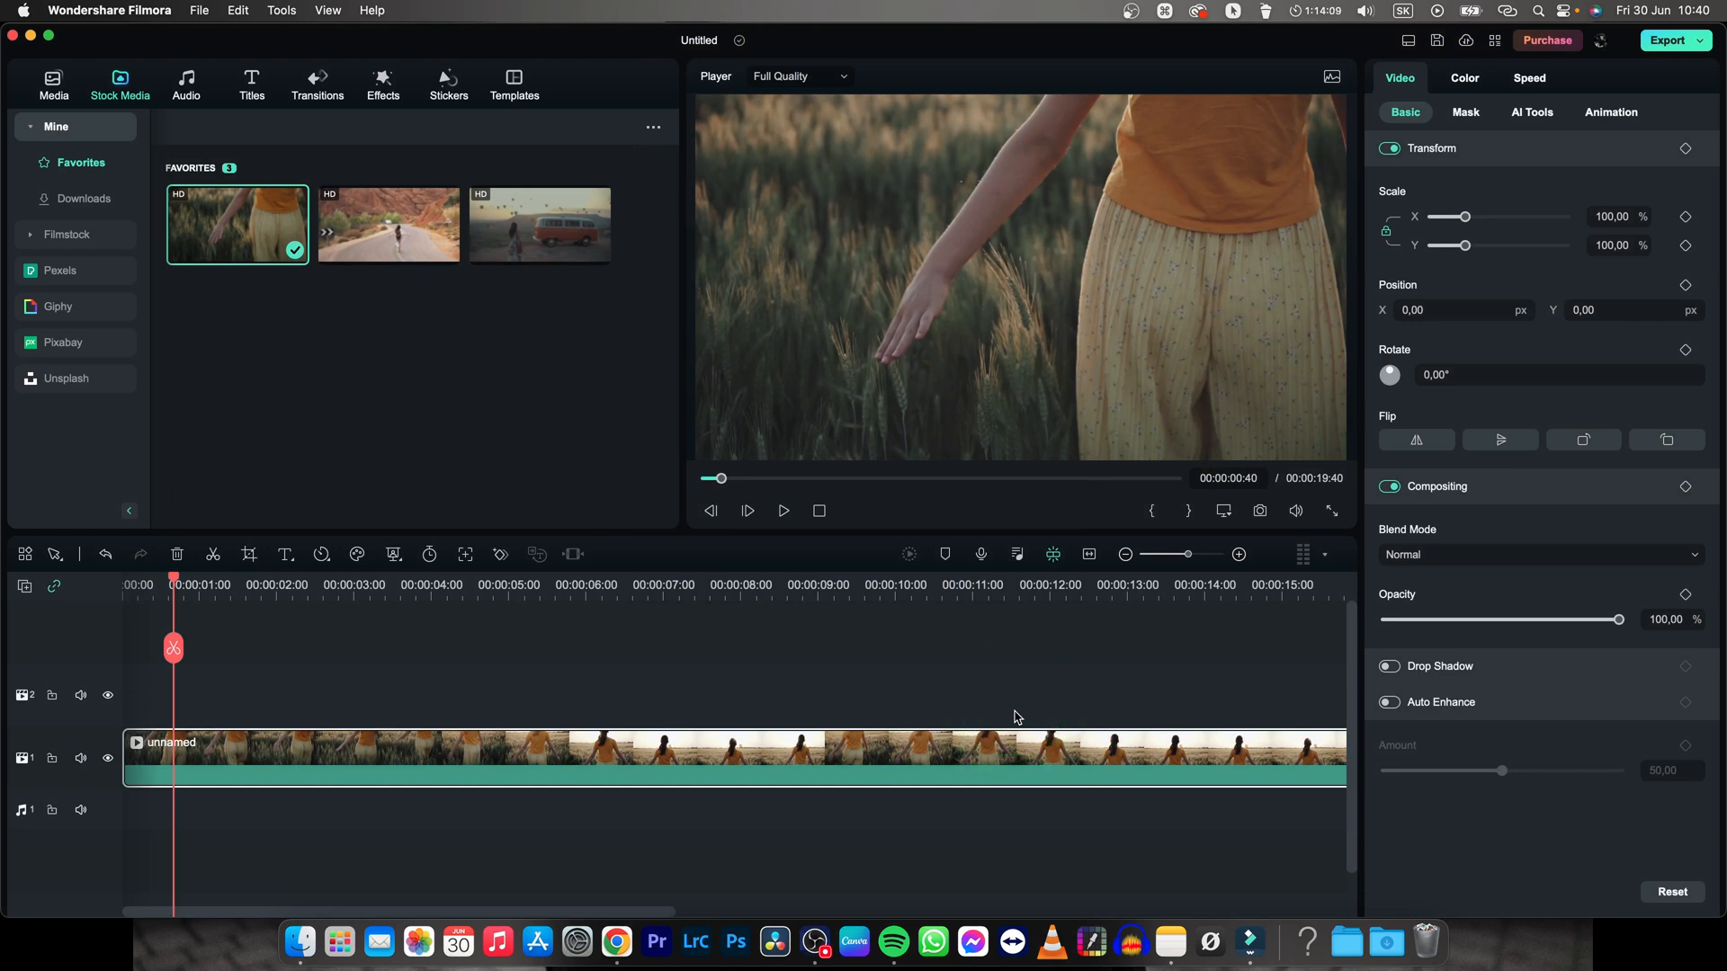
Play the wheat-field clip from the start, then scrub the playhead near 00:00:04
{"action": "left_click", "coordinate": [887, 669]}
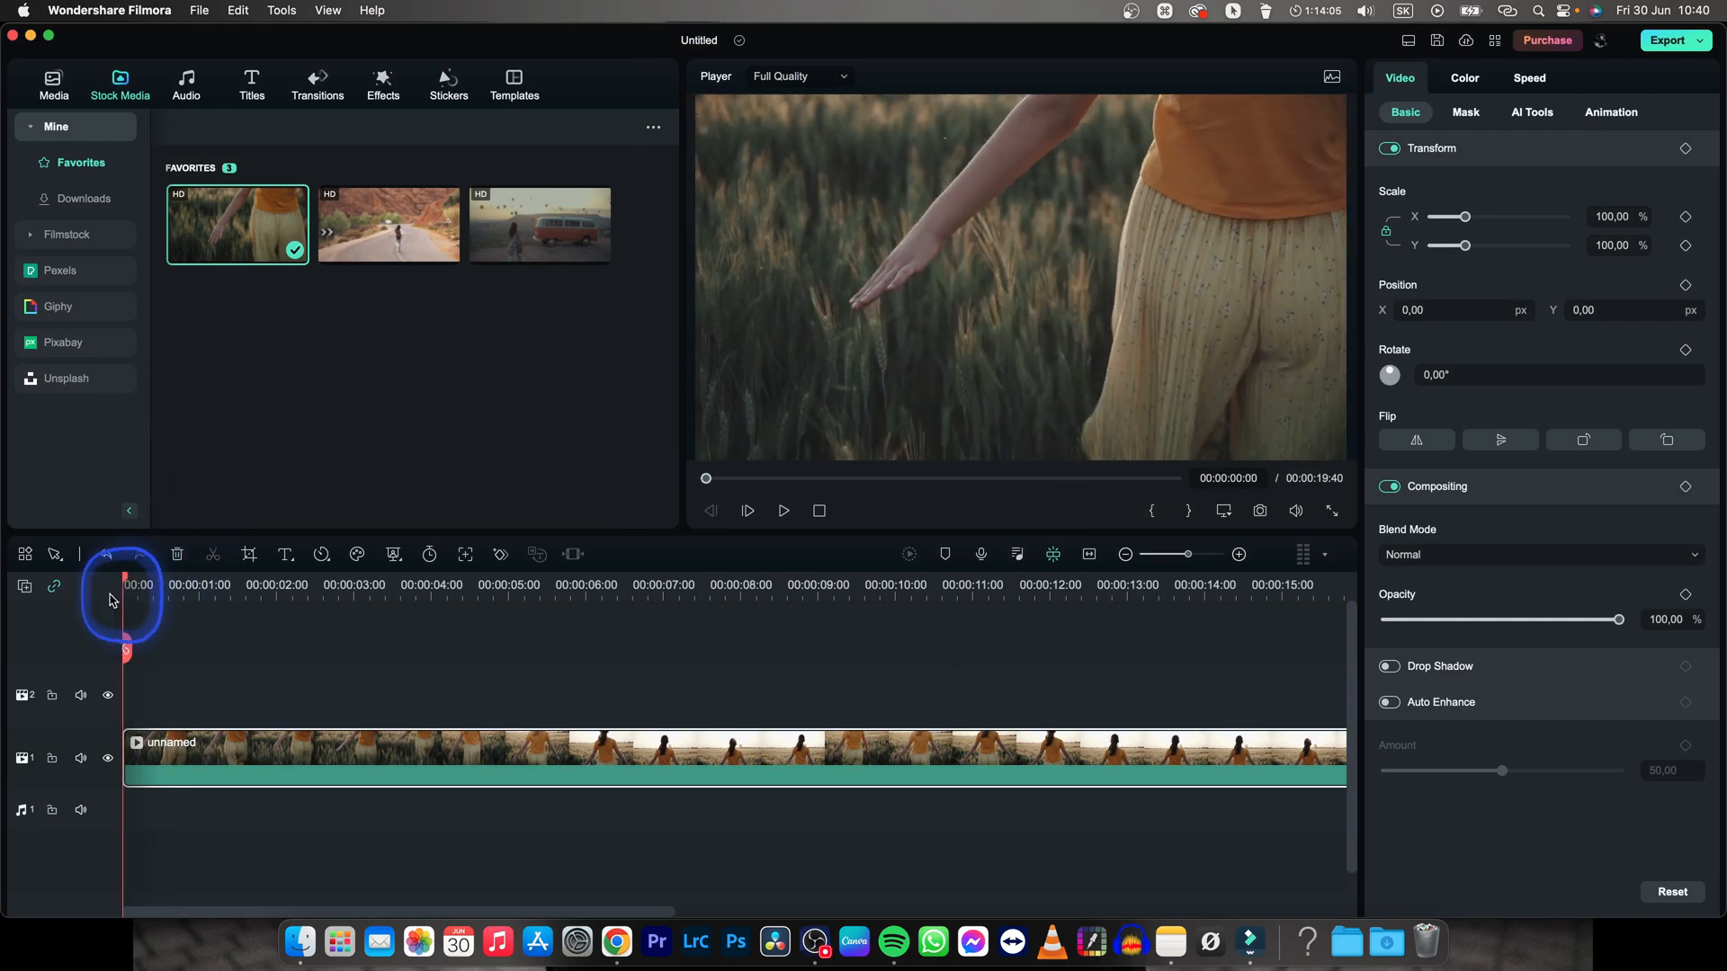
{"action": "key", "text": "space"}
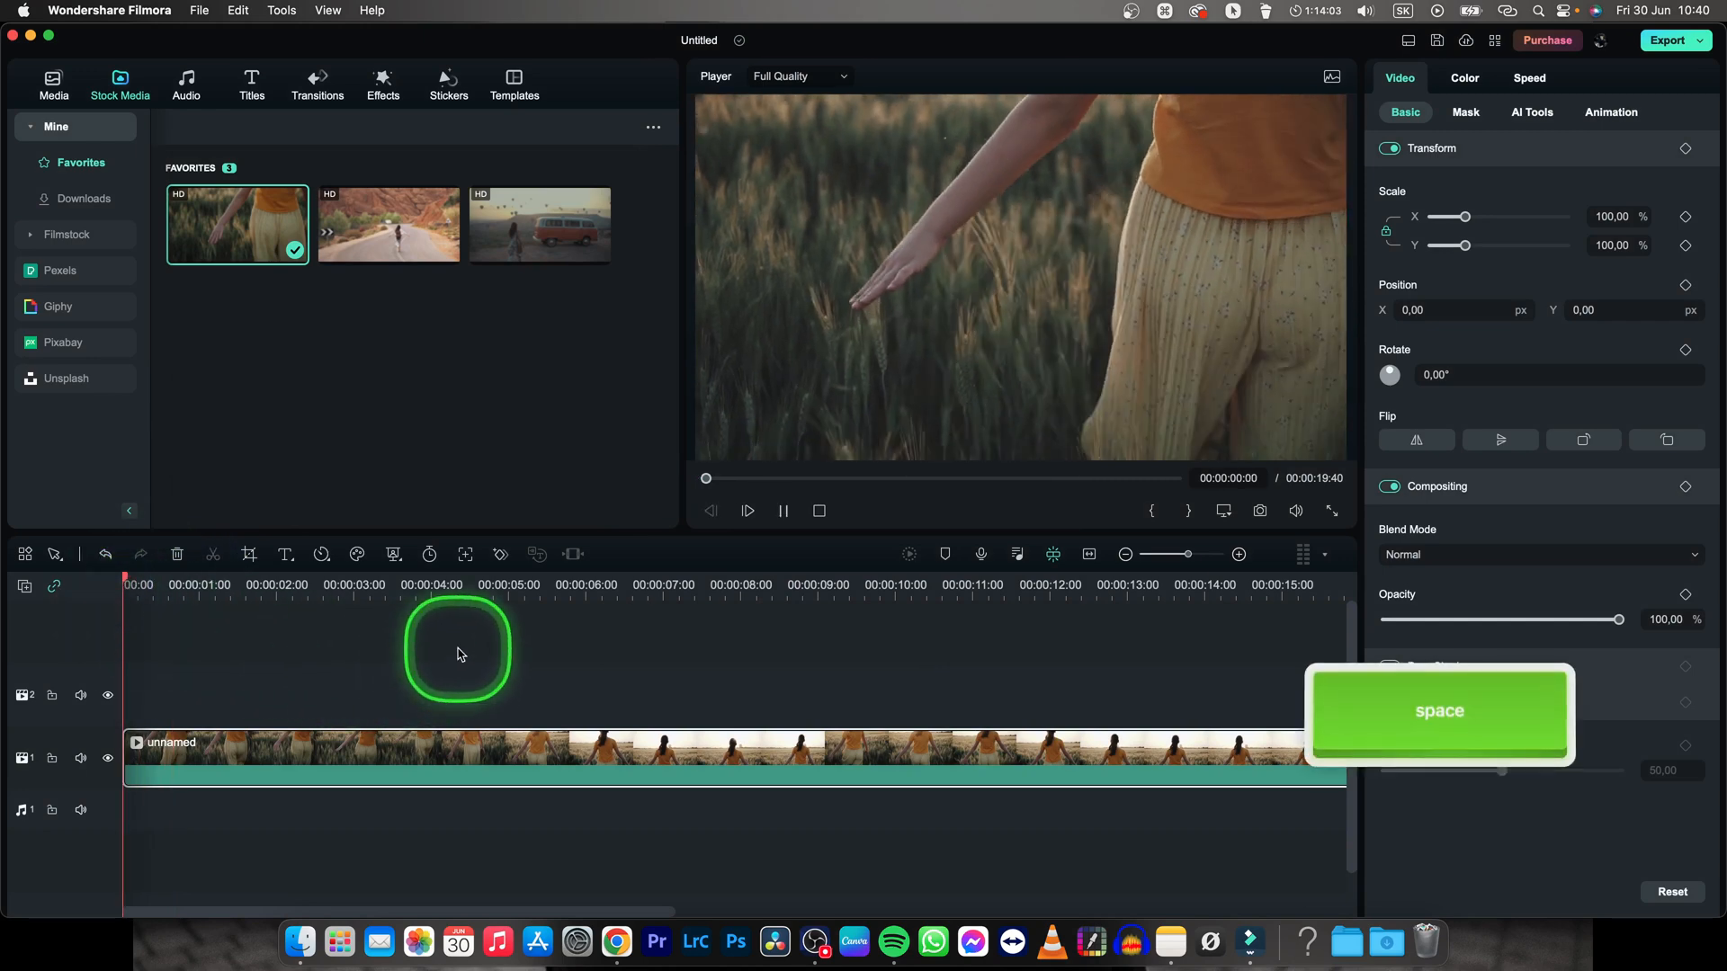
{"action": "key", "text": "space"}
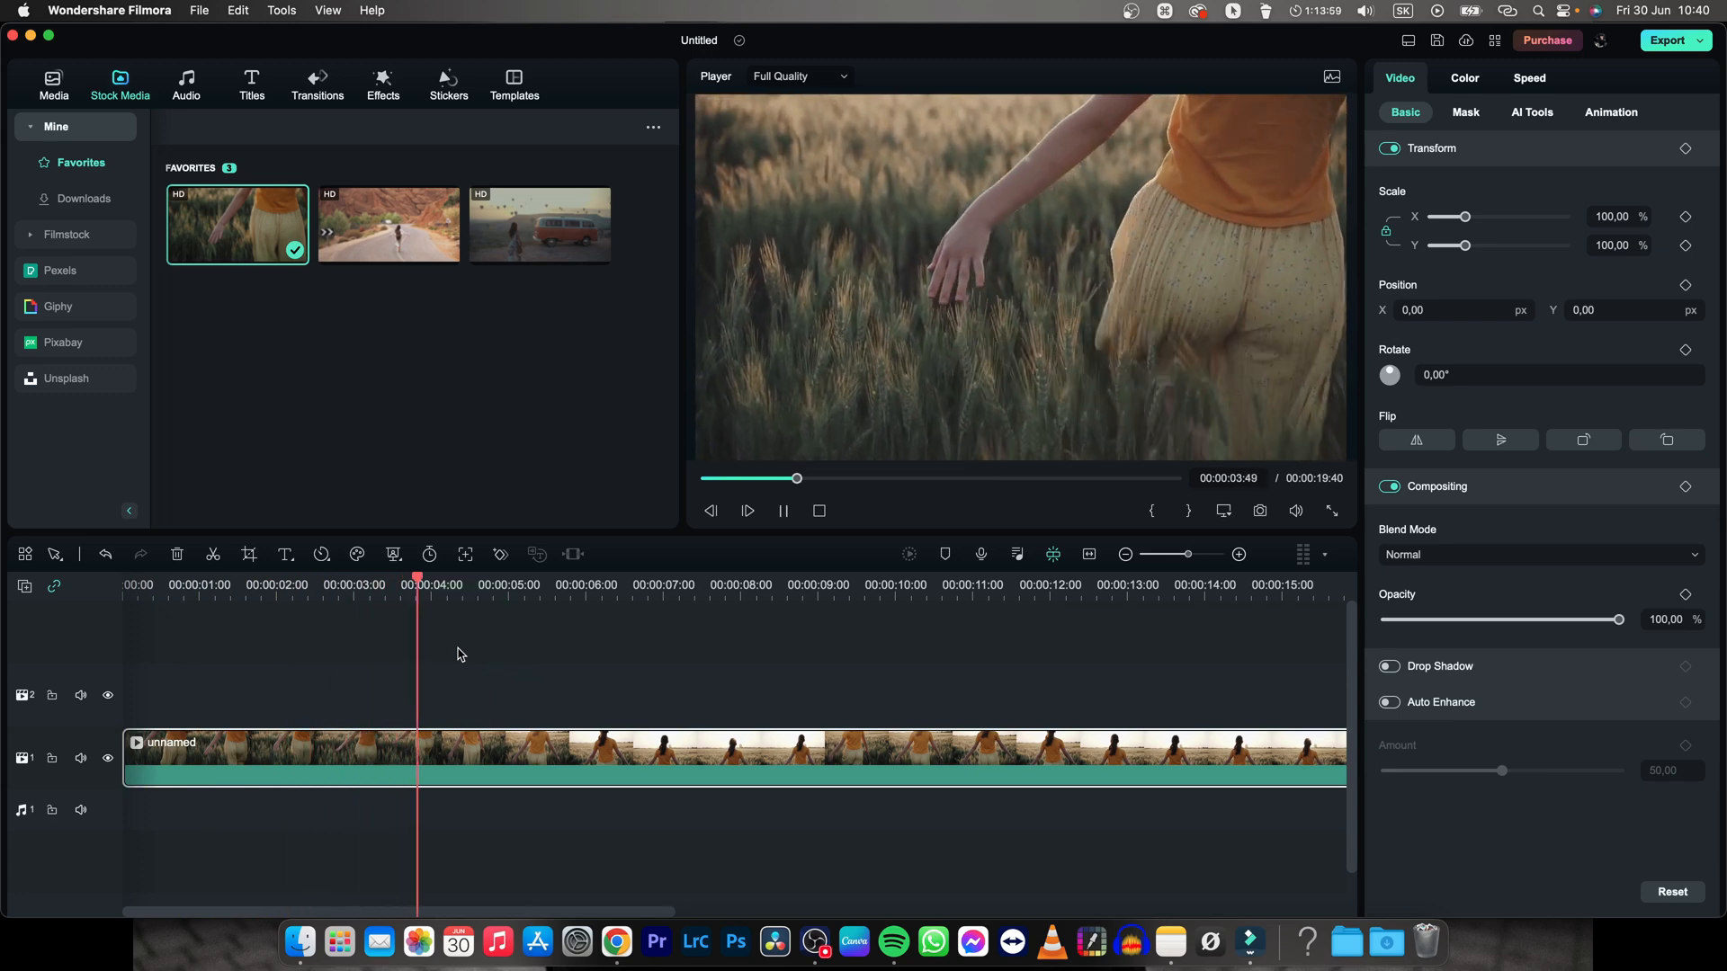
{"action": "key", "text": "space"}
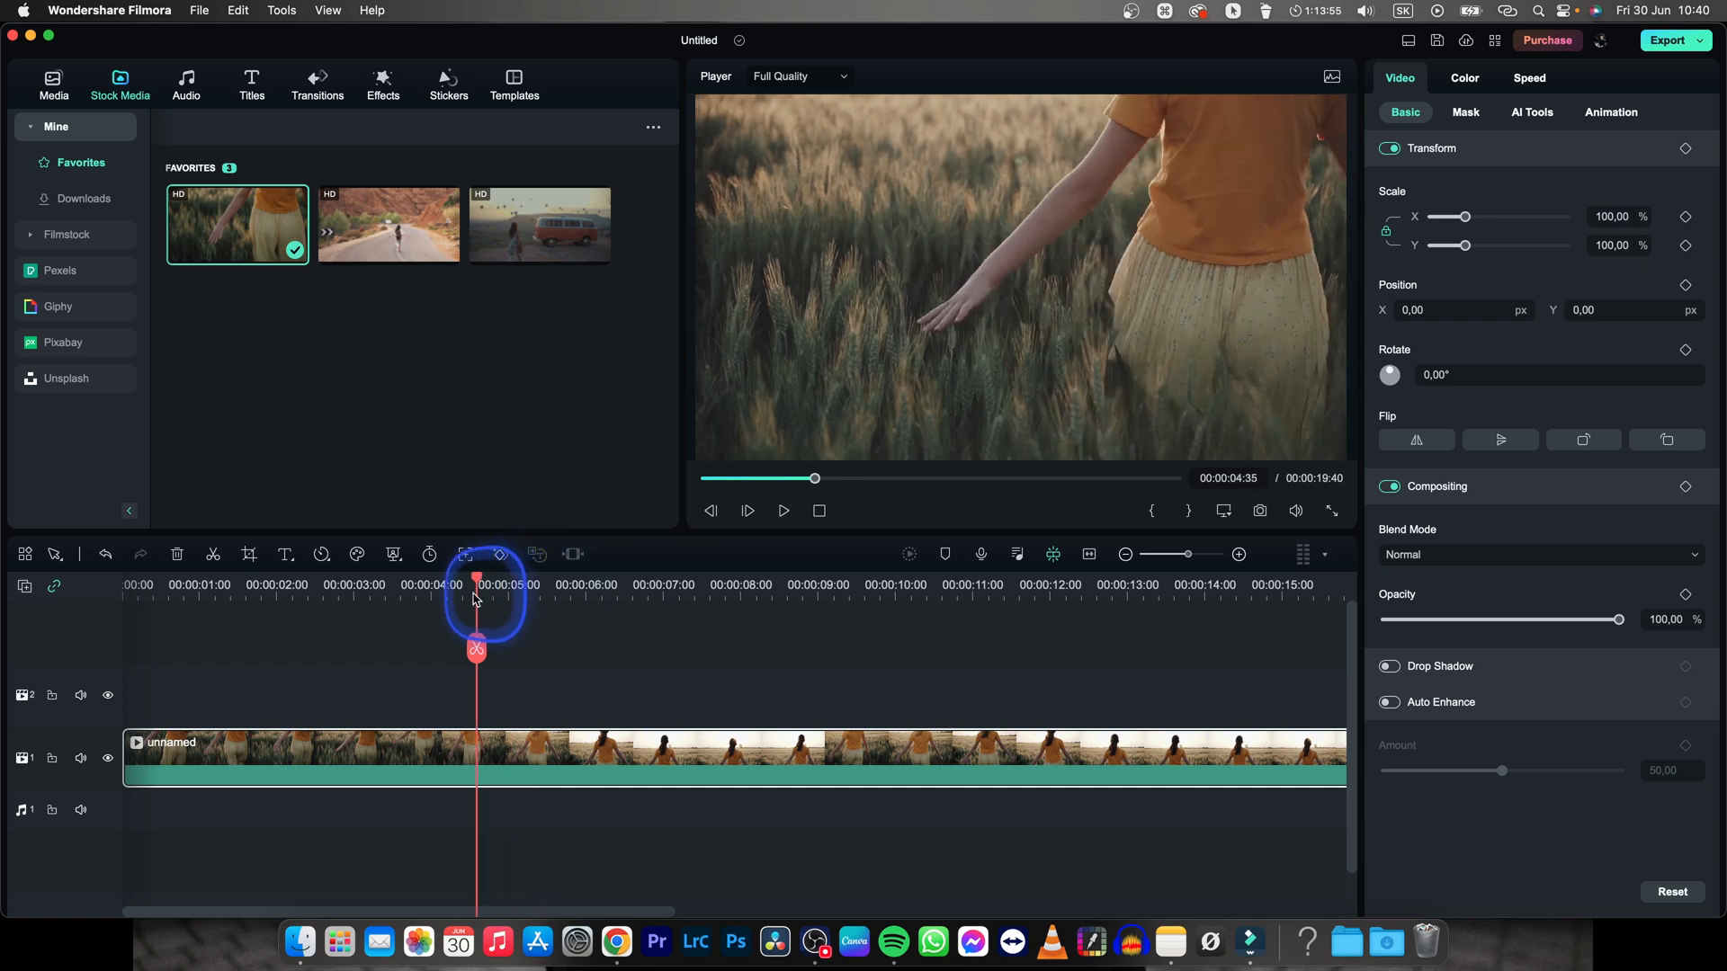
{"action": "left_click_drag", "start_coordinate": [476, 578], "coordinate": [432, 578]}
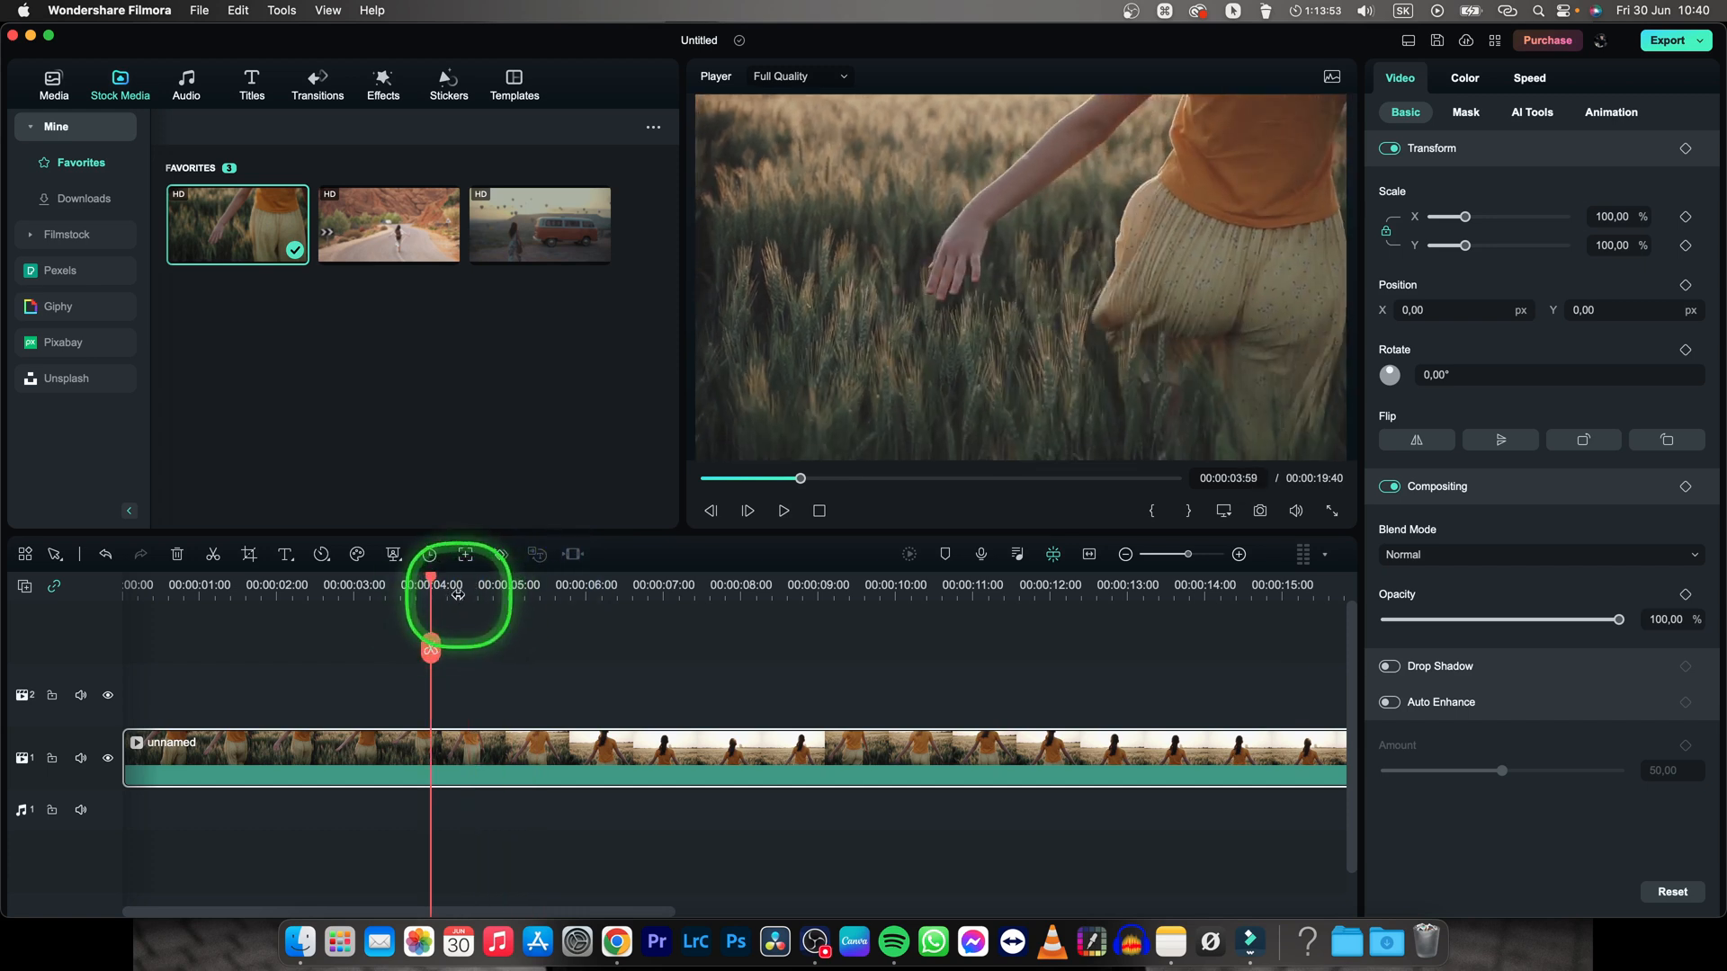